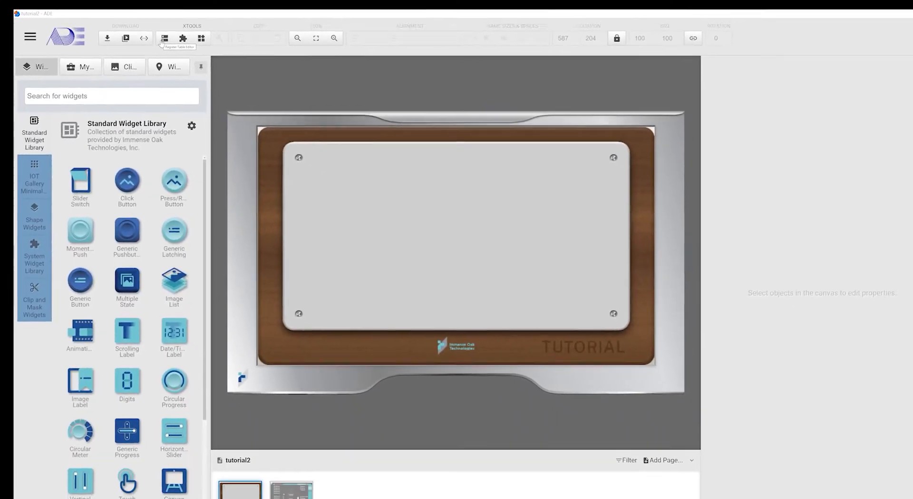
# Step: Add a new 800×480 page named Page2 with a grey background colour
pyautogui.click(163, 38)
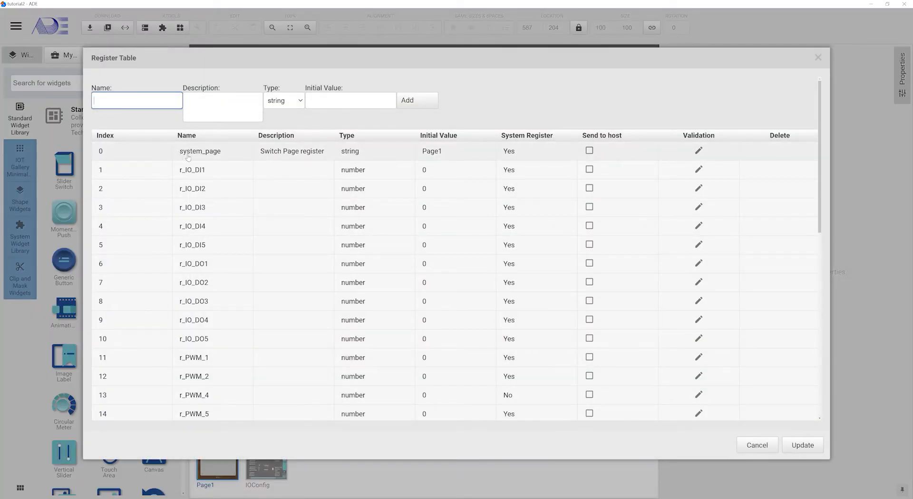
pyautogui.moveTo(295, 160)
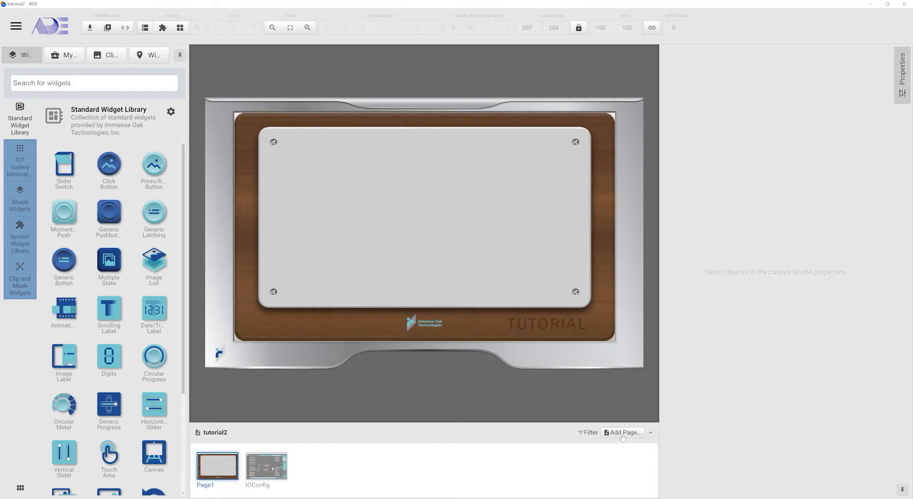
pyautogui.click(623, 433)
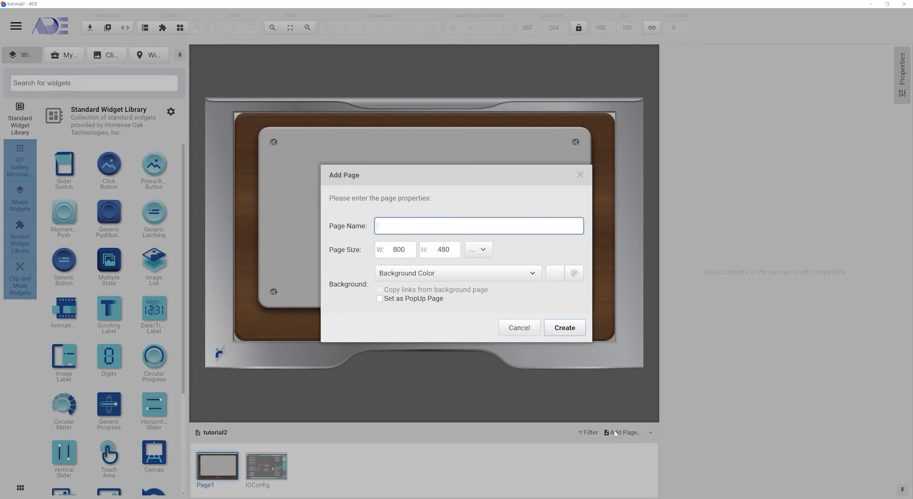
pyautogui.write('Page2')
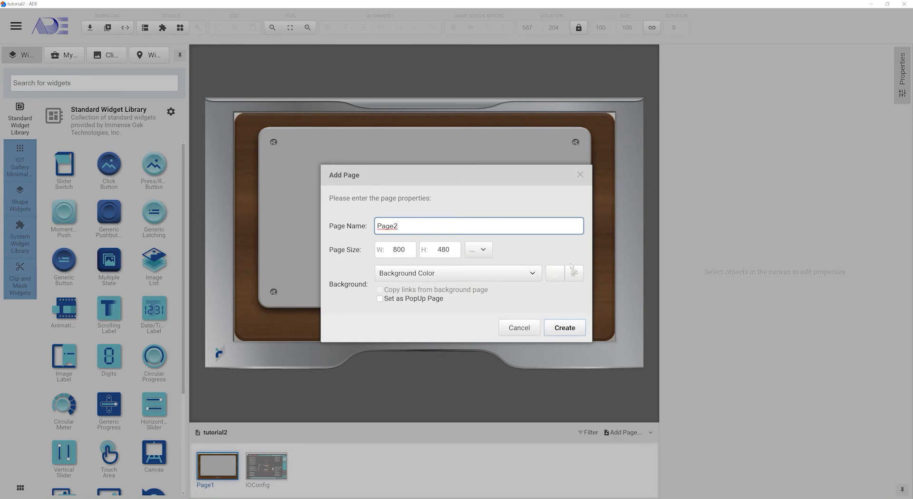
pyautogui.click(574, 273)
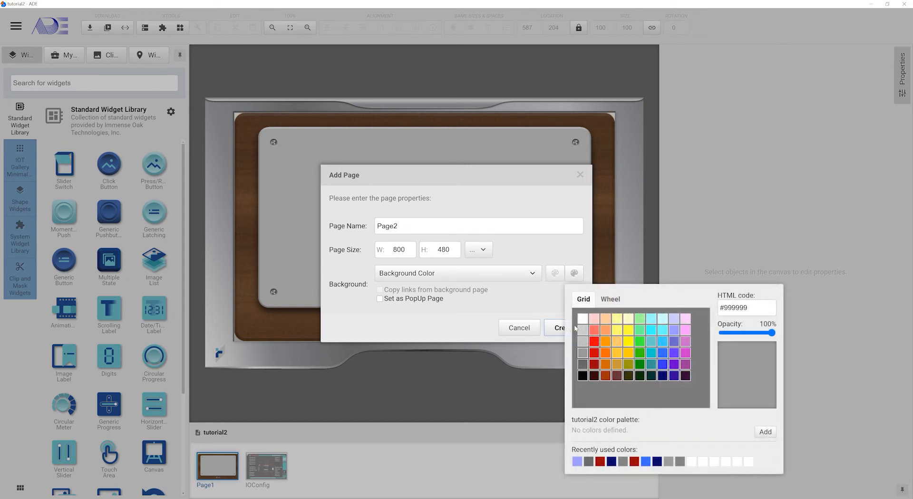
pyautogui.click(559, 327)
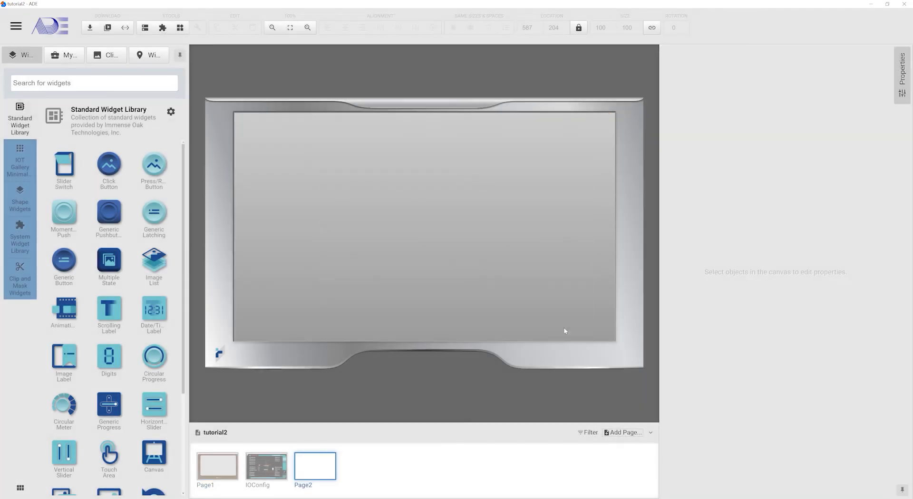
# Step: Add another new page named Page3
pyautogui.click(315, 466)
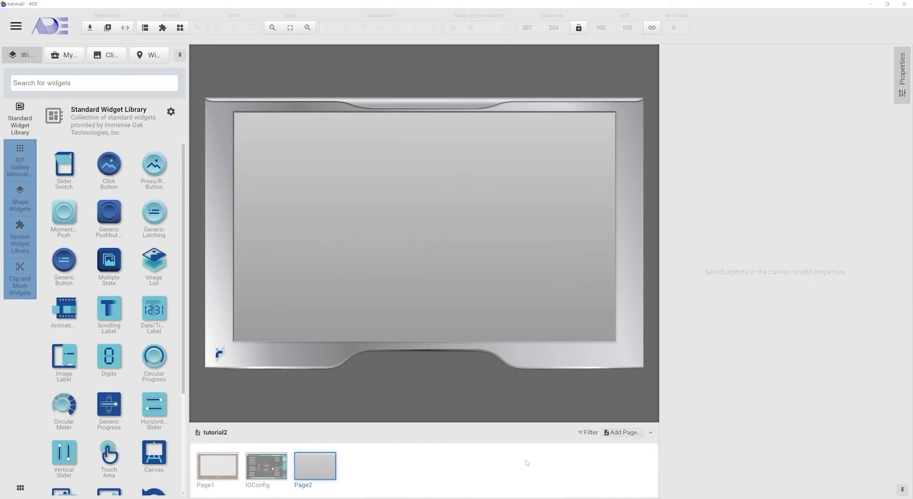
pyautogui.click(623, 433)
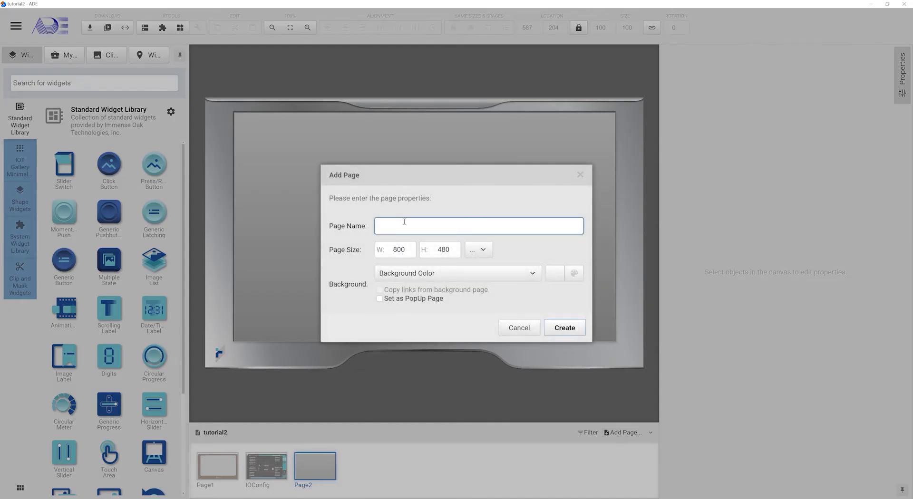
pyautogui.write('Page3')
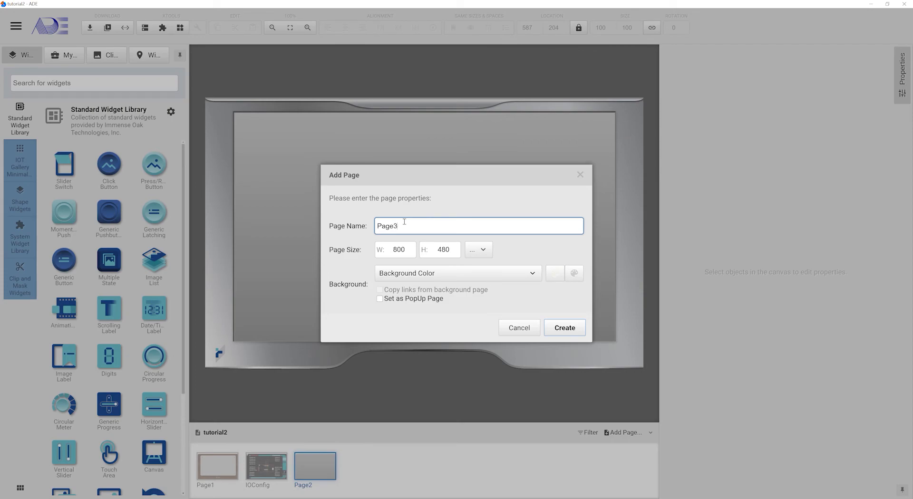
pyautogui.click(563, 327)
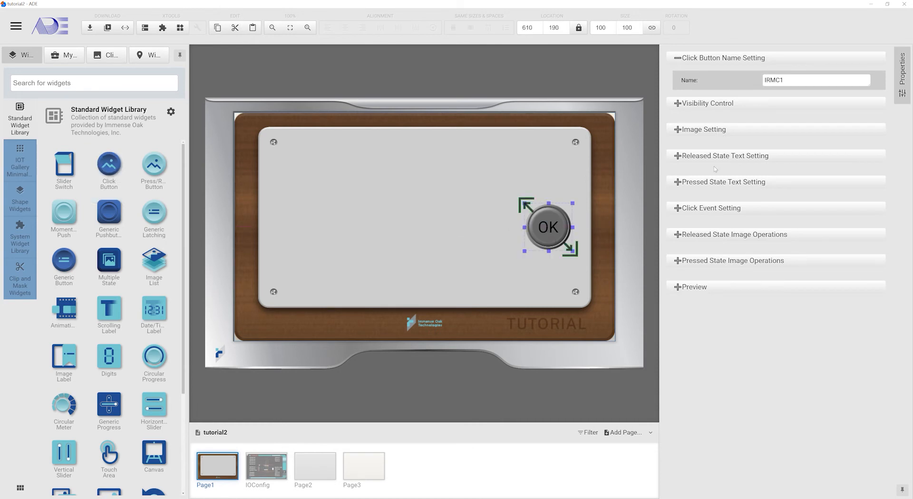
# Step: Replace the released-state OK text with a curved right arrow symbol
pyautogui.click(723, 155)
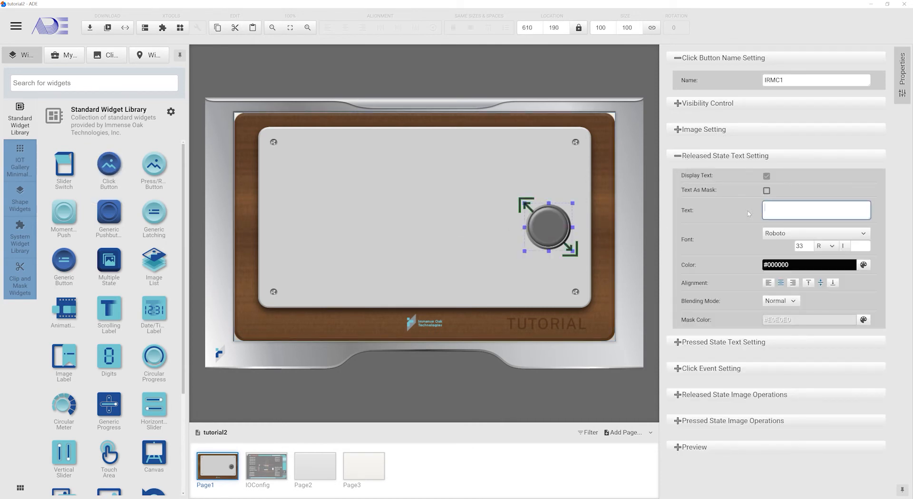
pyautogui.click(816, 211)
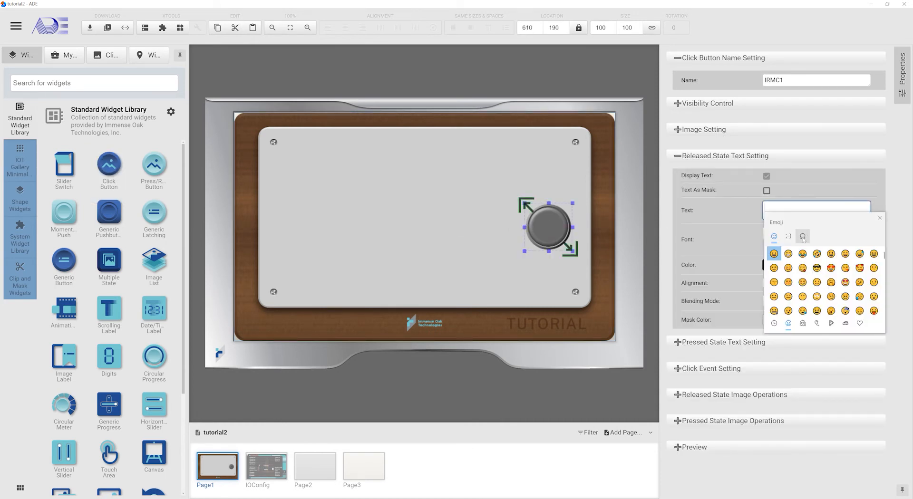
pyautogui.click(802, 236)
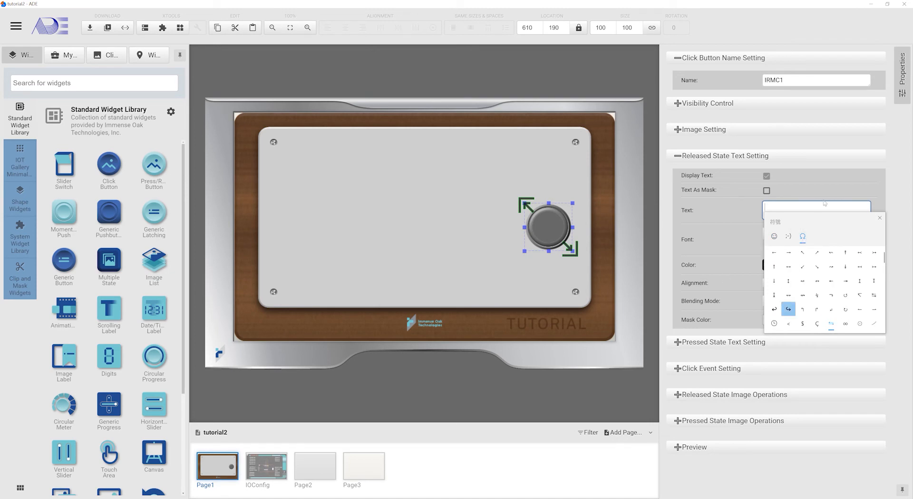
pyautogui.click(787, 309)
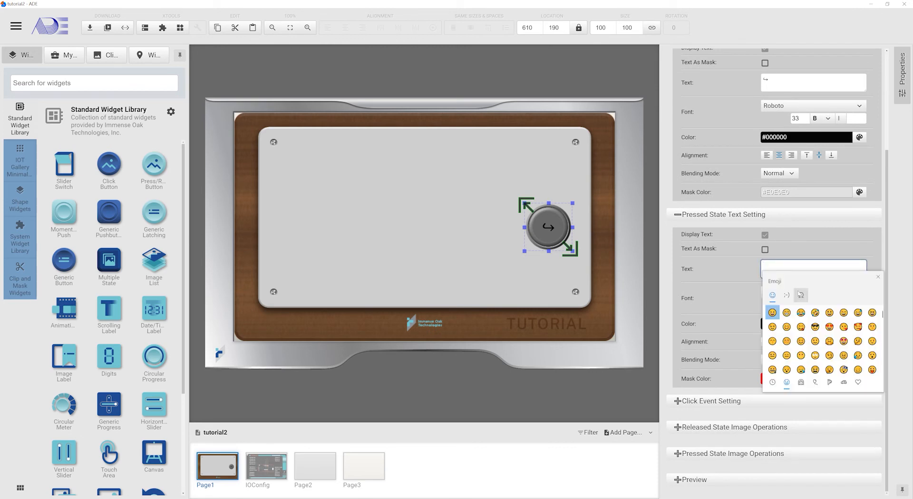
# Step: Use the same curved arrow for the pressed state and make it bold
pyautogui.click(801, 294)
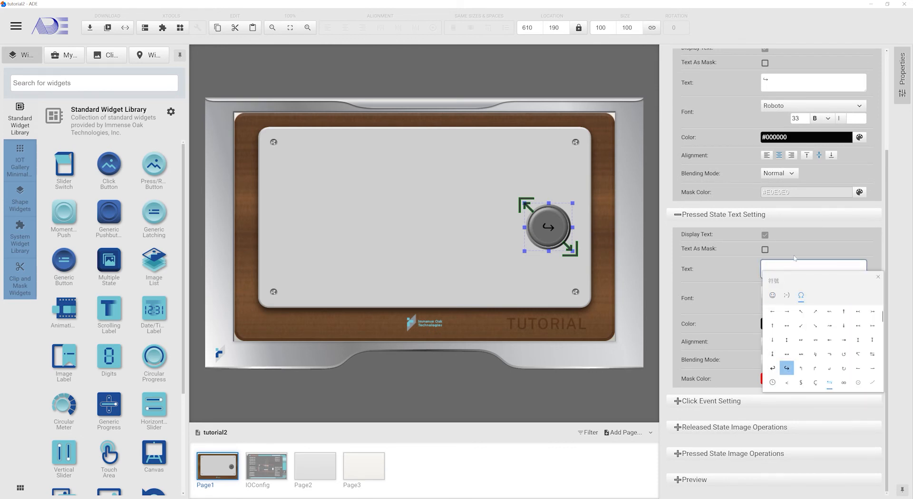
pyautogui.click(818, 305)
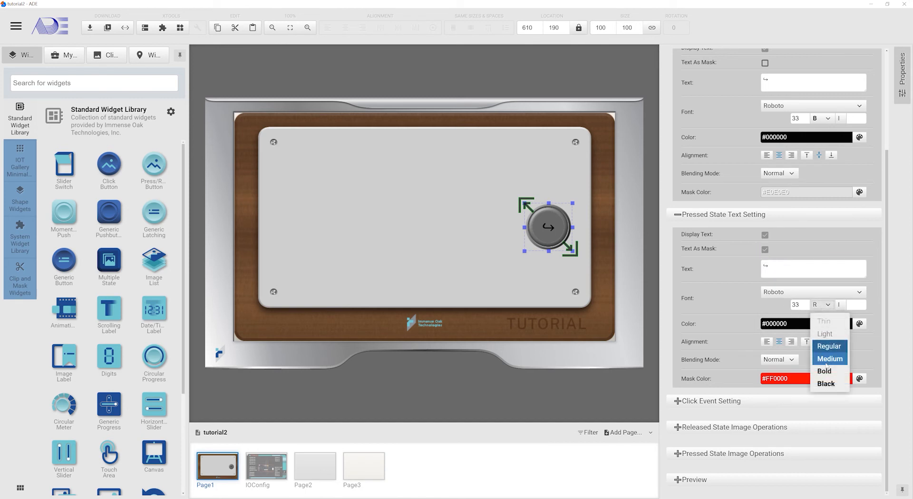
pyautogui.click(824, 371)
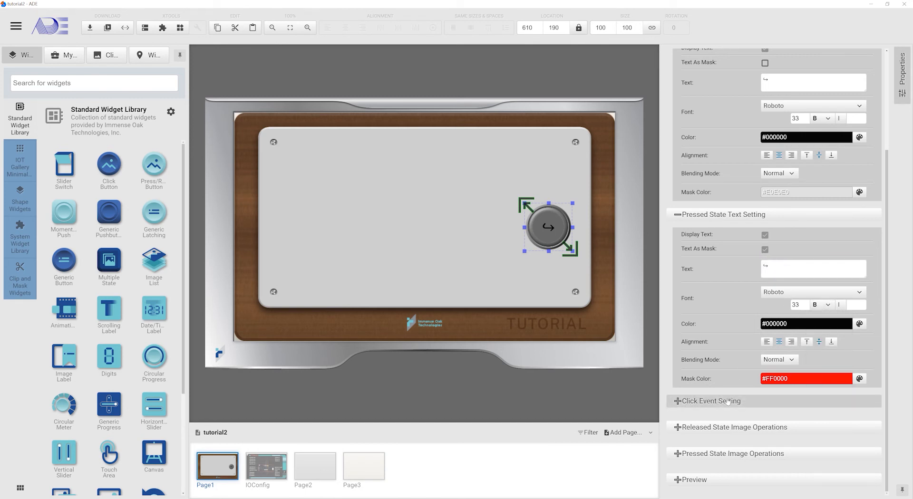
# Step: Enable Page Selection on the arrow button's click event, targeting Page2
pyautogui.click(710, 401)
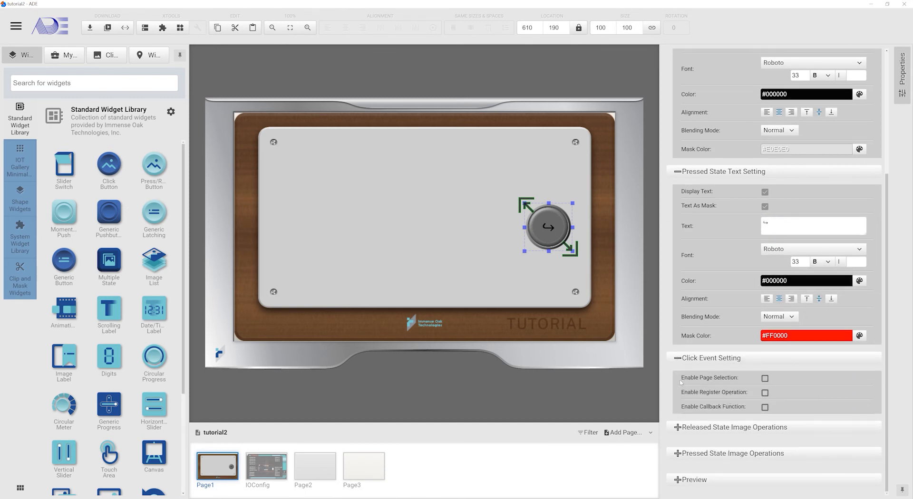
pyautogui.moveTo(735, 384)
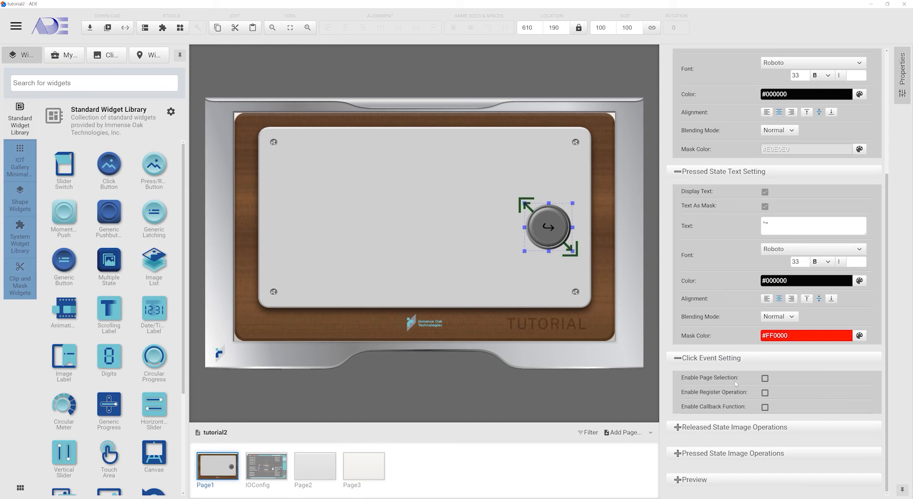
pyautogui.click(764, 377)
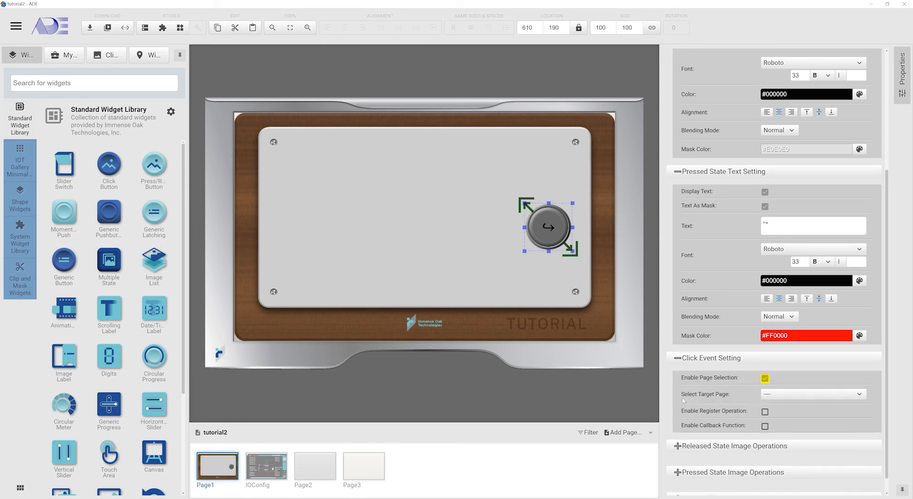
pyautogui.click(812, 395)
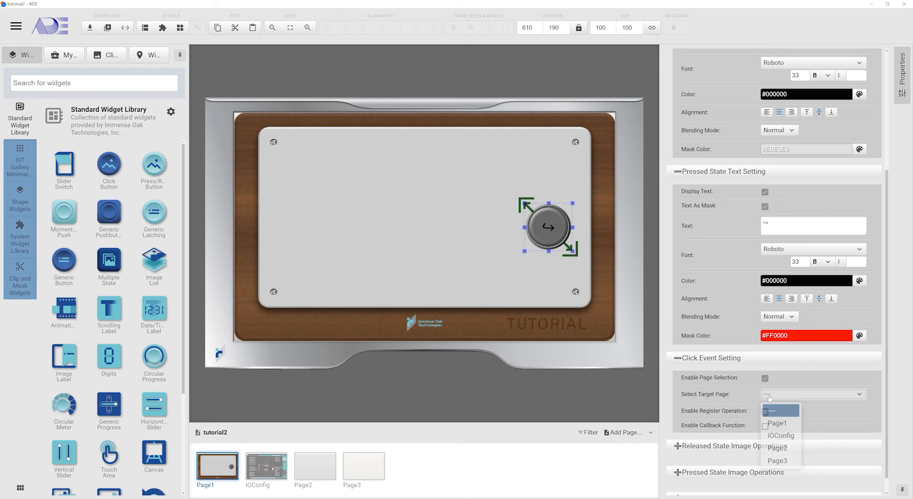
pyautogui.click(777, 448)
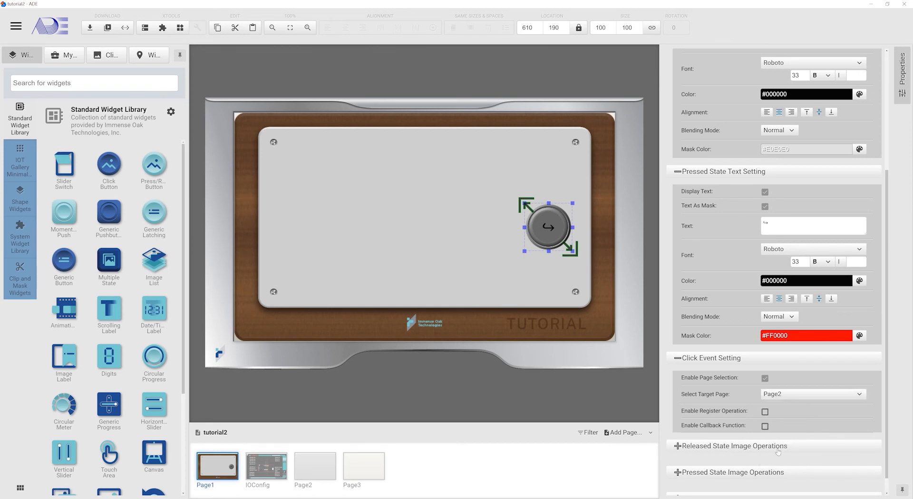
# Step: Set the duplicated left arrow button to target Page3
pyautogui.click(300, 227)
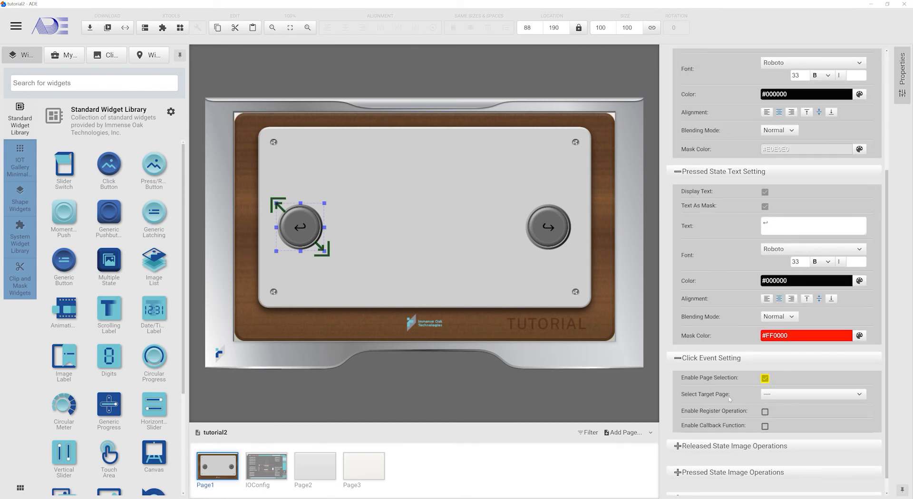
pyautogui.click(811, 394)
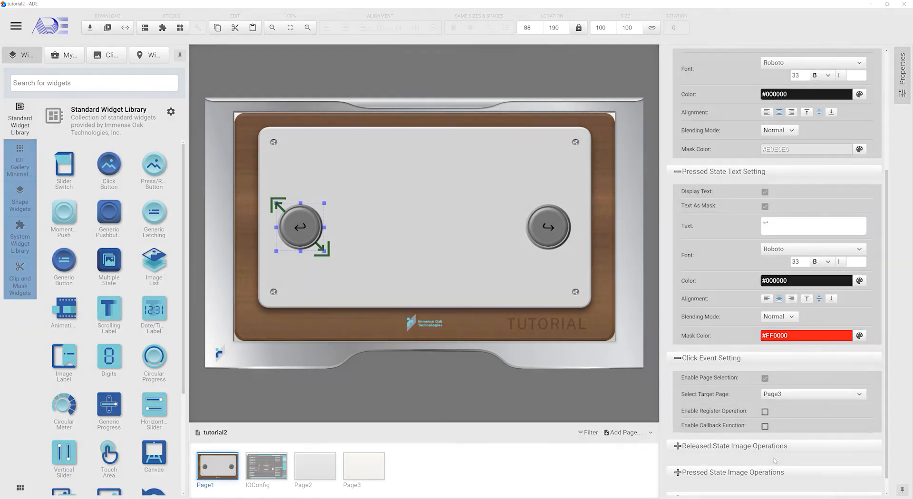
pyautogui.click(314, 466)
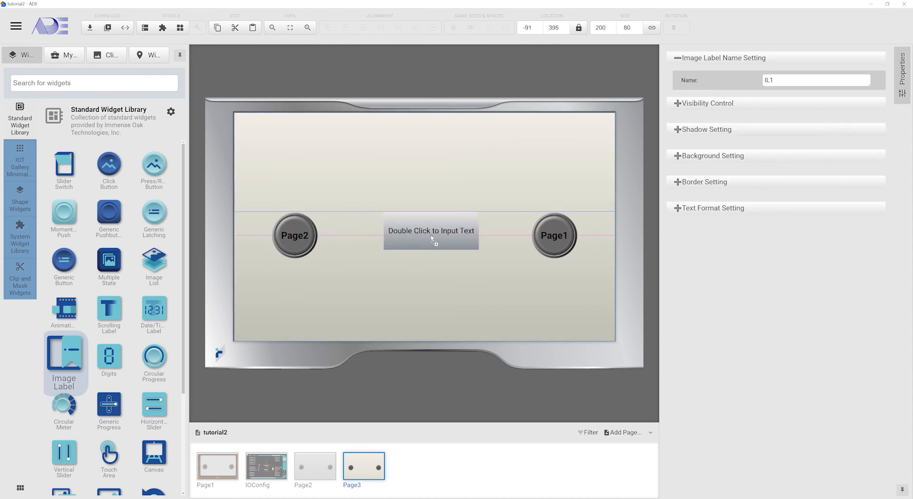
# Step: Enter the page name on the Image Label and test page switching in the TFT simulator
pyautogui.doubleClick(430, 236)
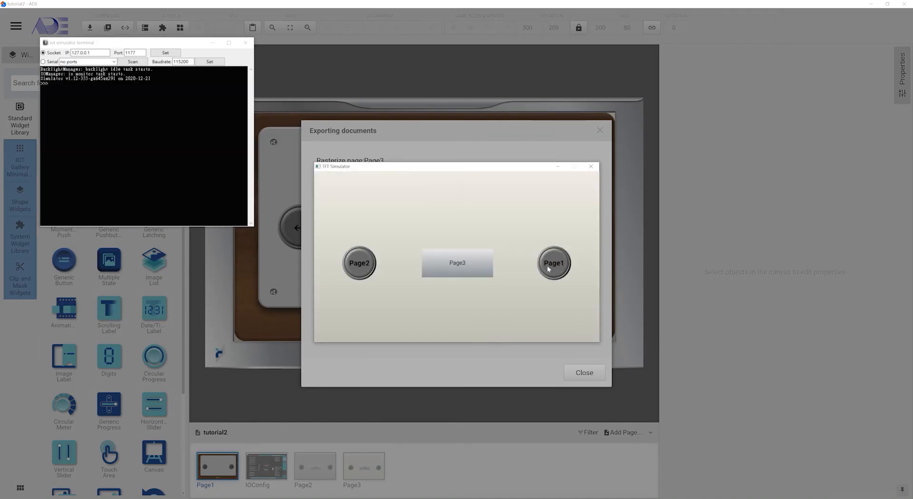
pyautogui.click(553, 262)
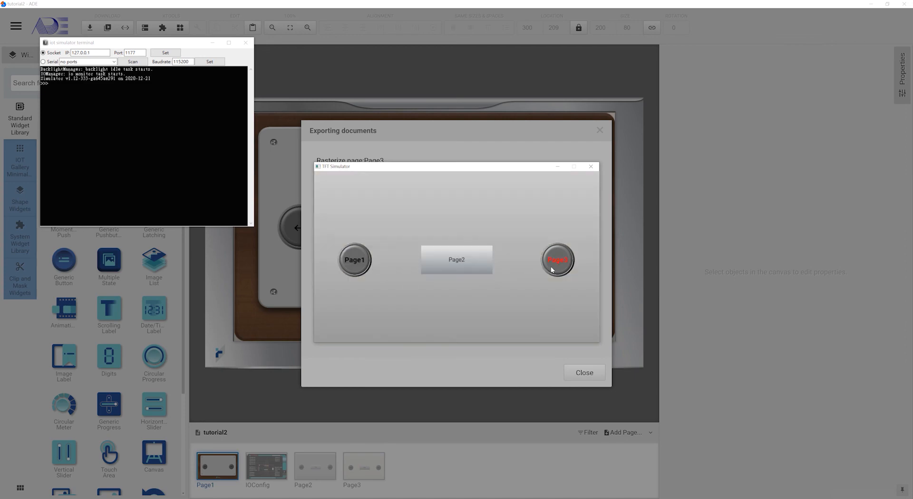